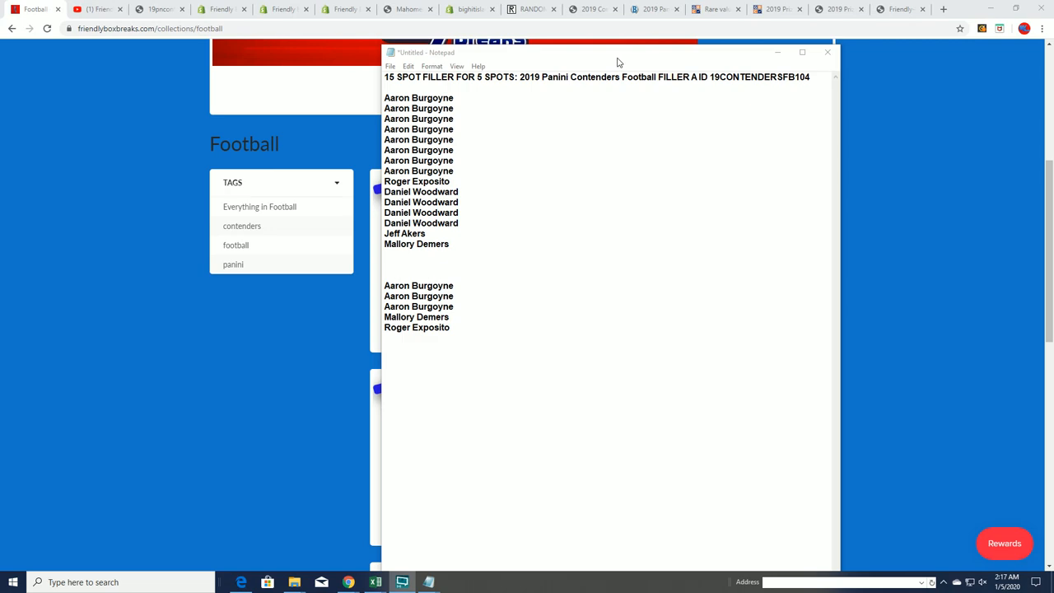
- Minimize Notepad to reveal the Friendly Box Breaks football products page
{"action": "left_click", "coordinate": [828, 52]}
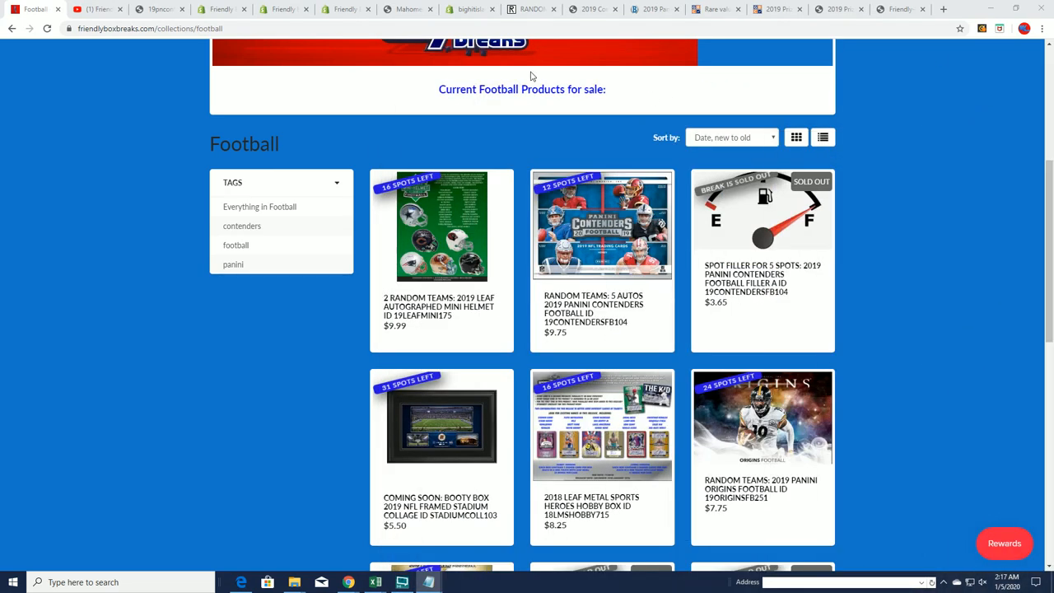
{"action": "mouse_move", "coordinate": [532, 9]}
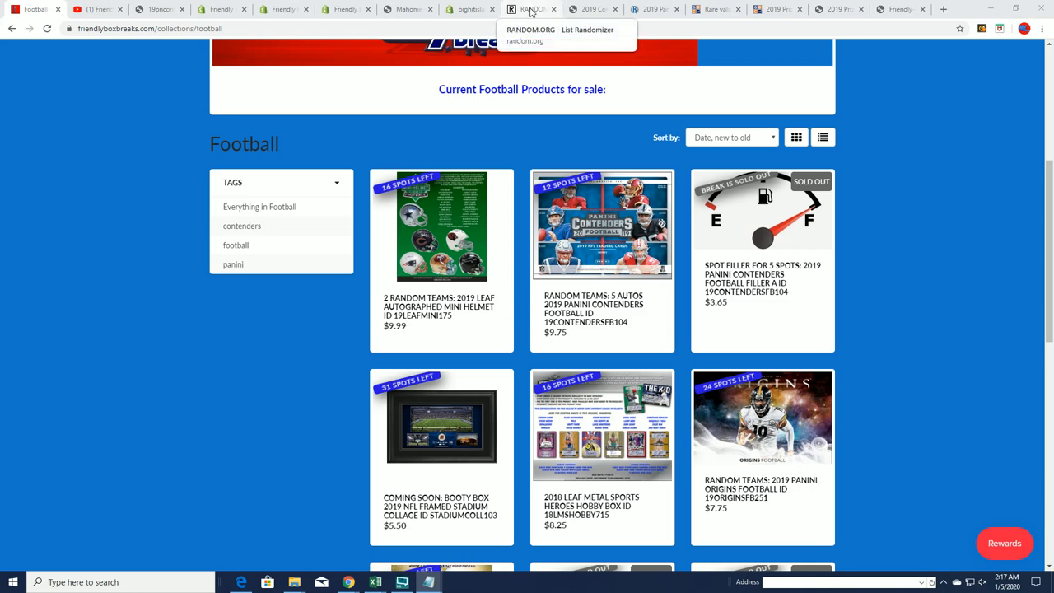
- Switch to the RANDOM.ORG List Randomizer tab showing the 15 shuffled entries
{"action": "left_click", "coordinate": [531, 9]}
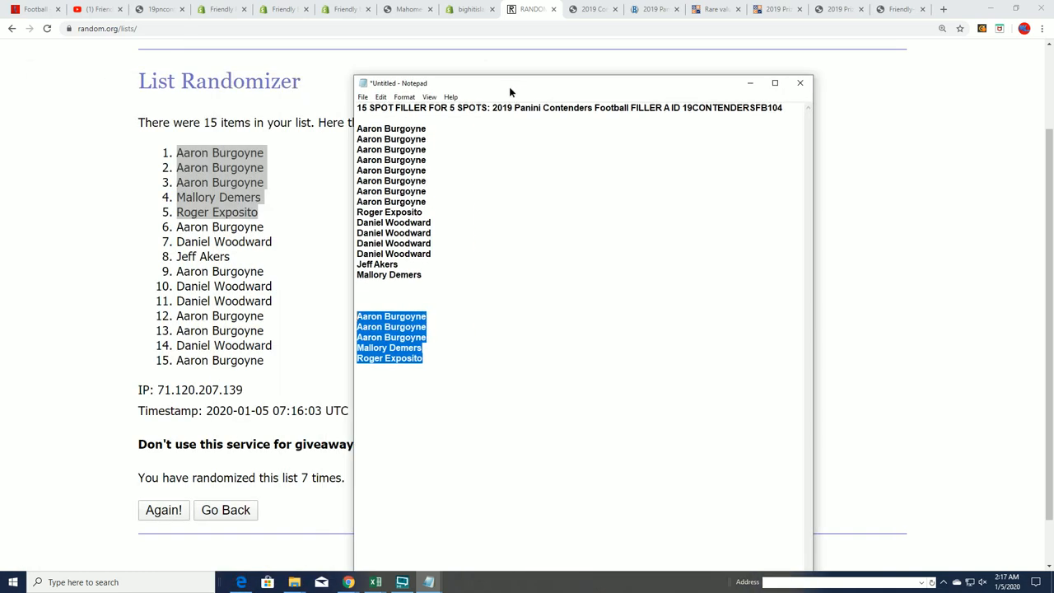
{"action": "mouse_move", "coordinate": [526, 86]}
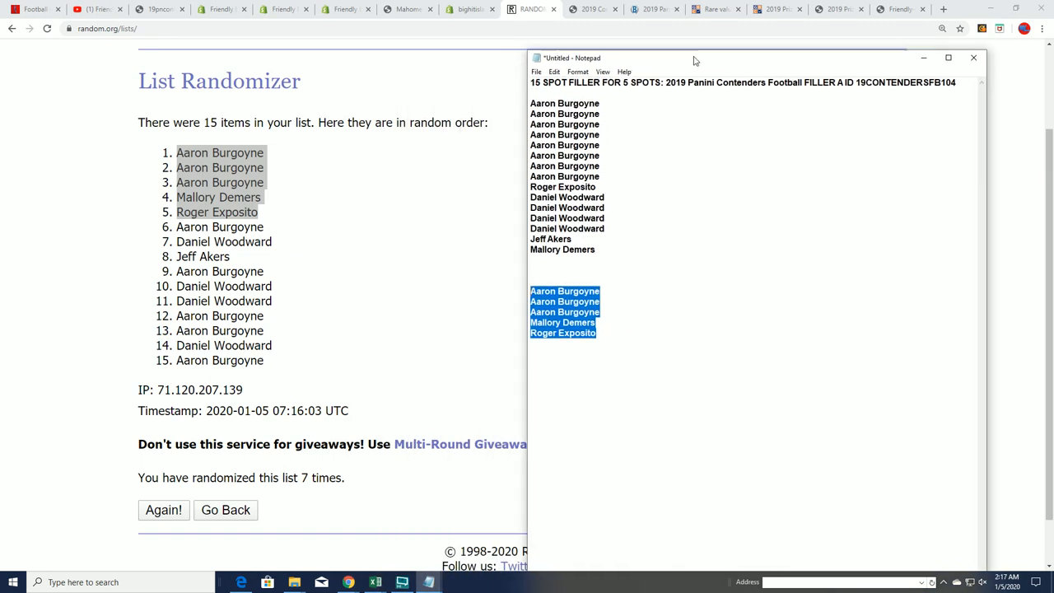
{"action": "mouse_move", "coordinate": [612, 155]}
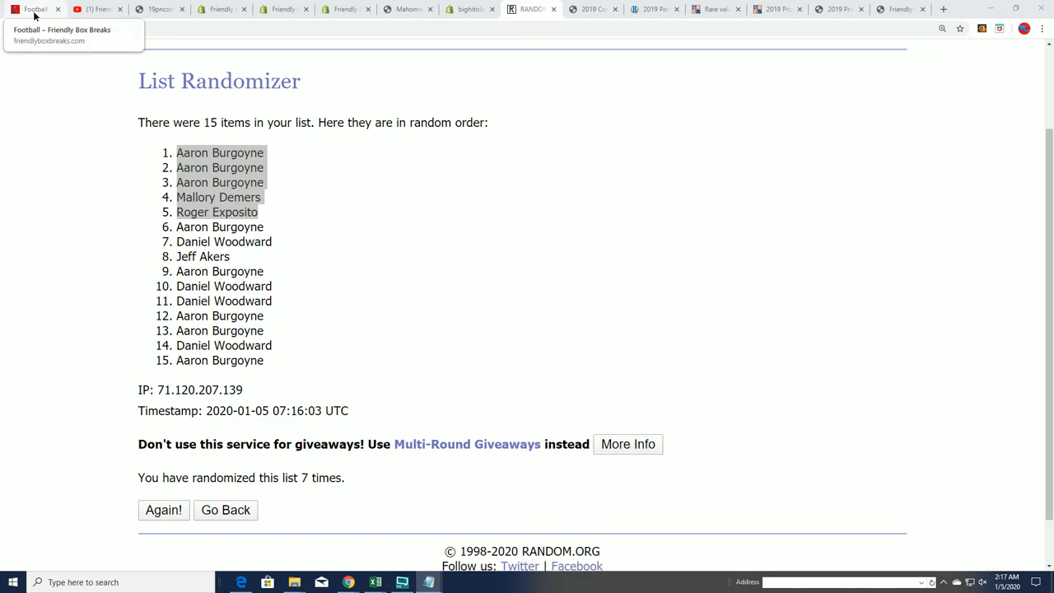
- Return to the Football – Friendly Box Breaks tab with the sold-out $3.65 filler
{"action": "left_click", "coordinate": [34, 9]}
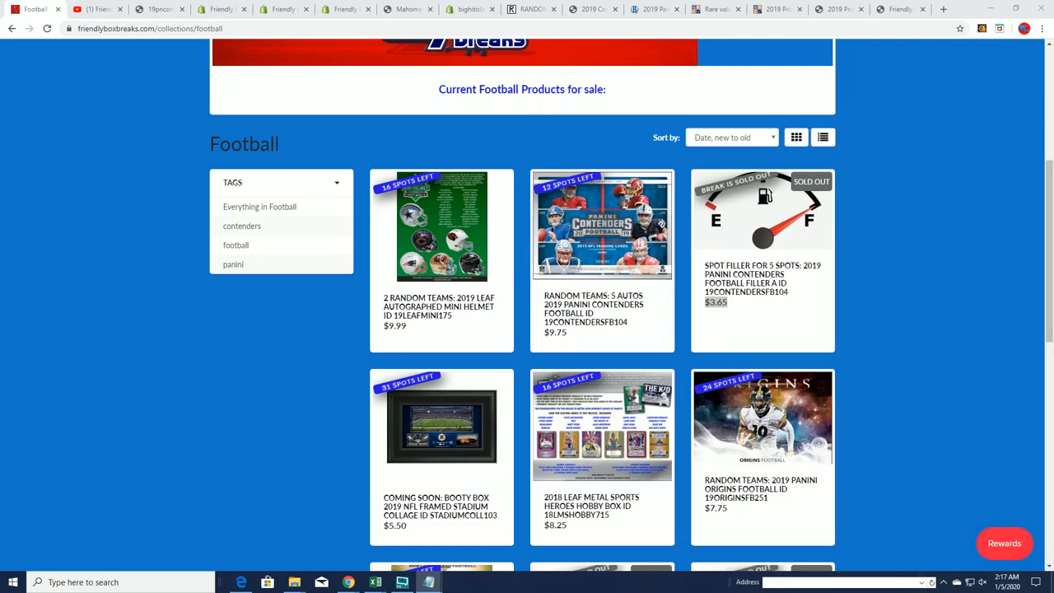
- Switch back to the RANDOM.ORG results showing the list randomized 7 times
{"action": "left_click", "coordinate": [531, 9]}
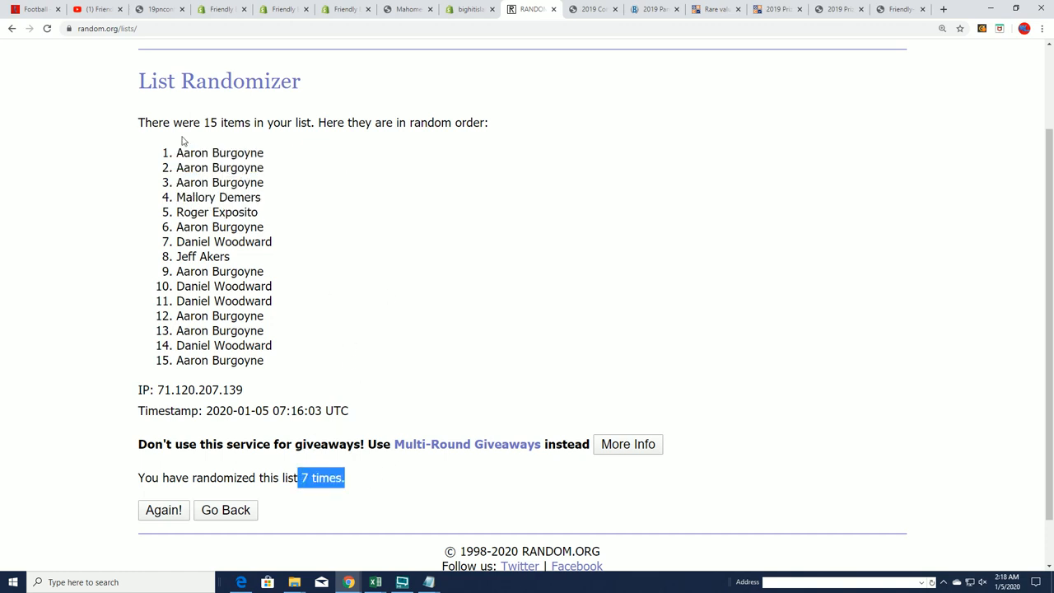
{"action": "mouse_move", "coordinate": [56, 219]}
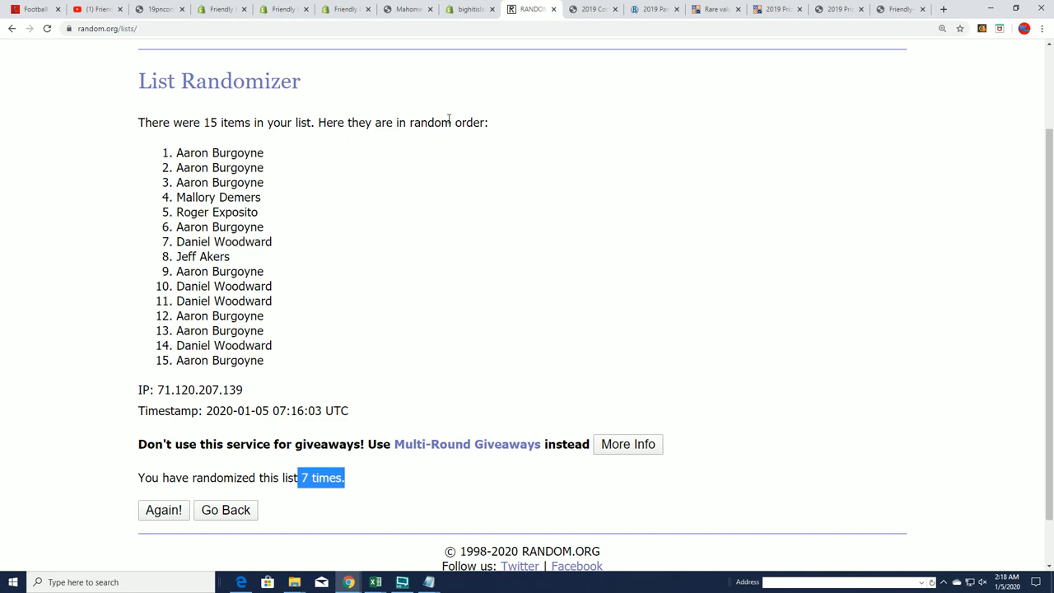
{"action": "mouse_move", "coordinate": [338, 104]}
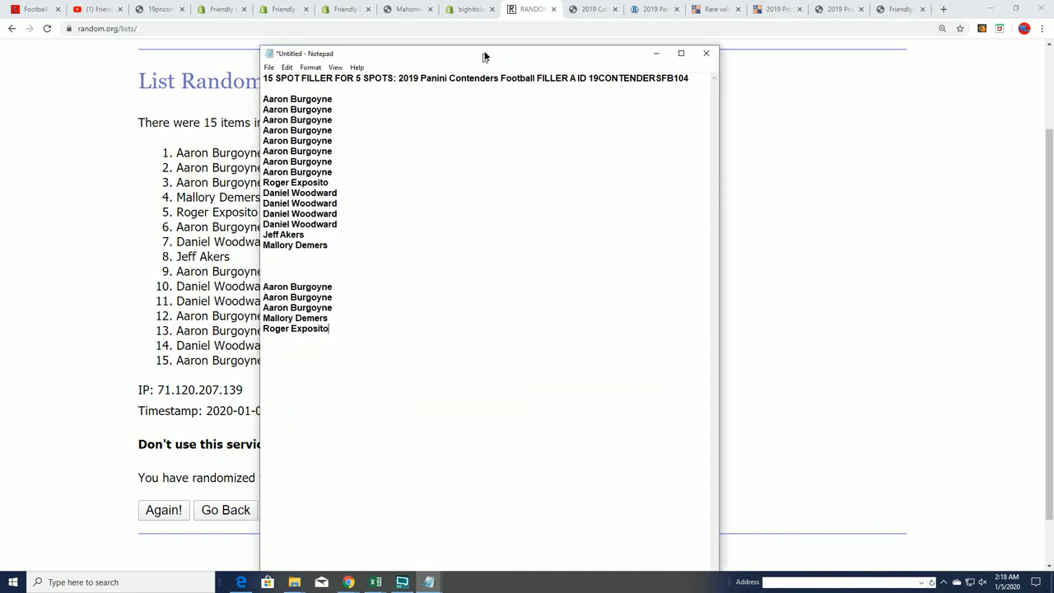
- Drag the Notepad winners list to the right of the random.org results
{"action": "left_click_drag", "start_coordinate": [486, 53], "coordinate": [544, 45]}
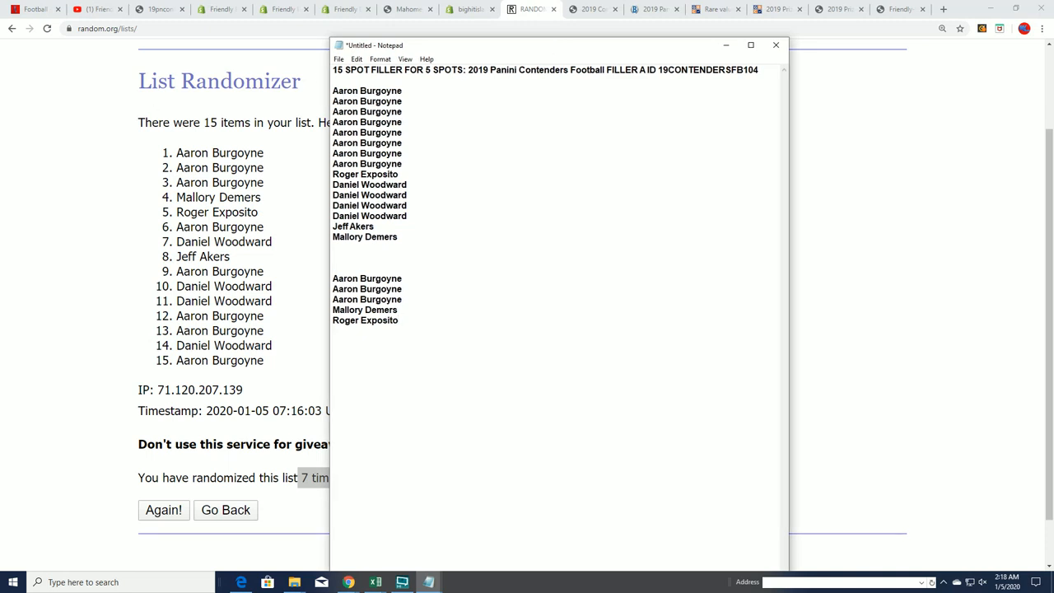
{"action": "mouse_move", "coordinate": [24, 195]}
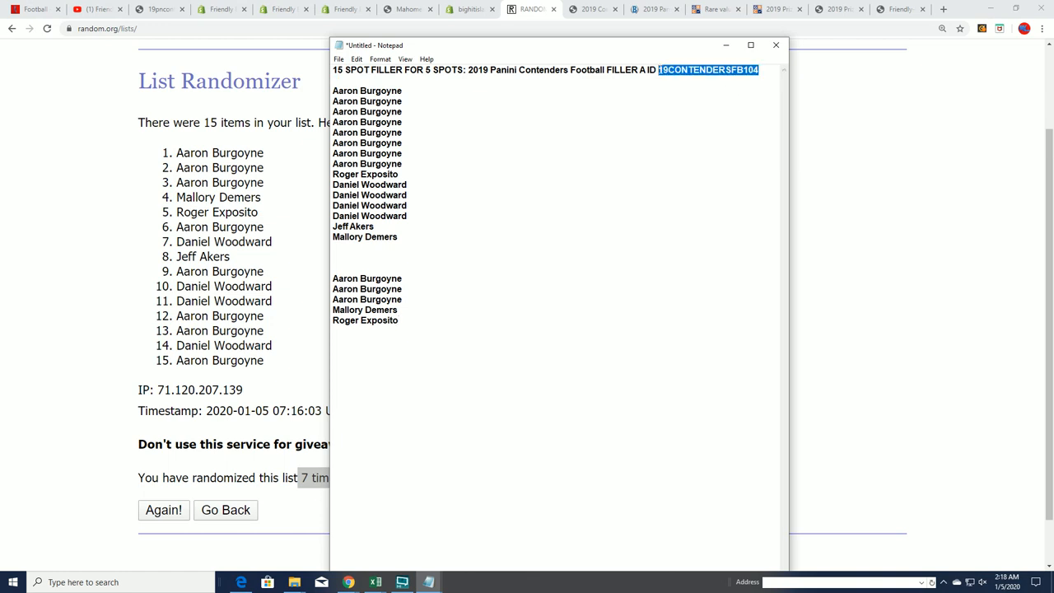
{"action": "left_click_drag", "start_coordinate": [556, 45], "coordinate": [687, 73]}
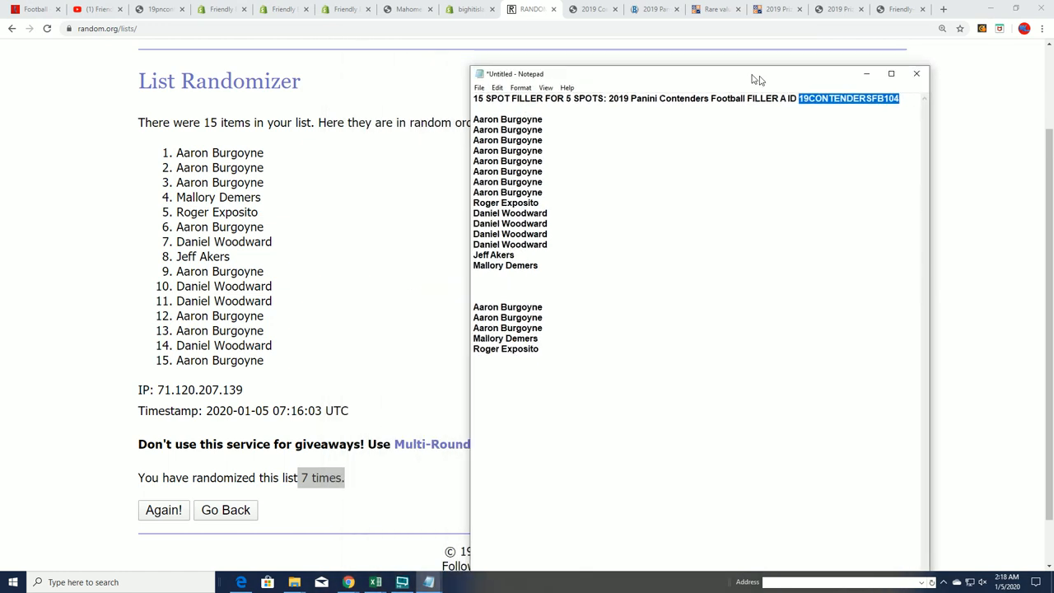